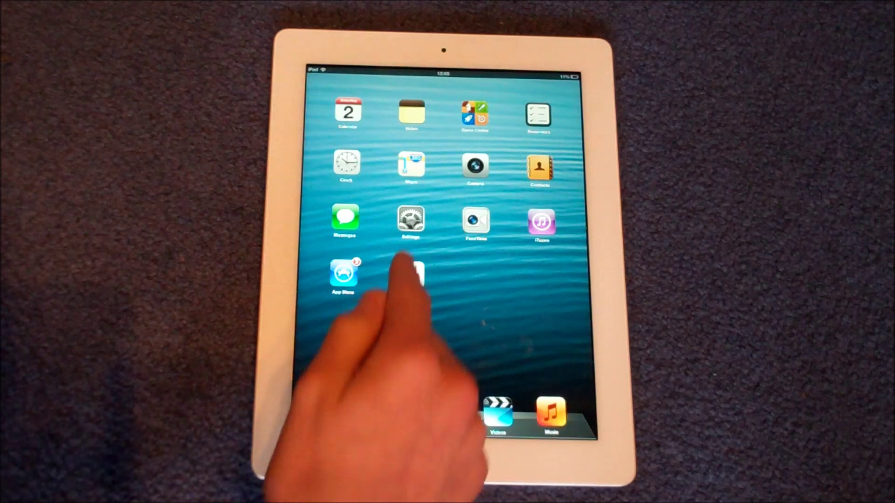
# Launch the Settings app from the iPad home screen to reach the IconBounce page
pyautogui.click(410, 219)
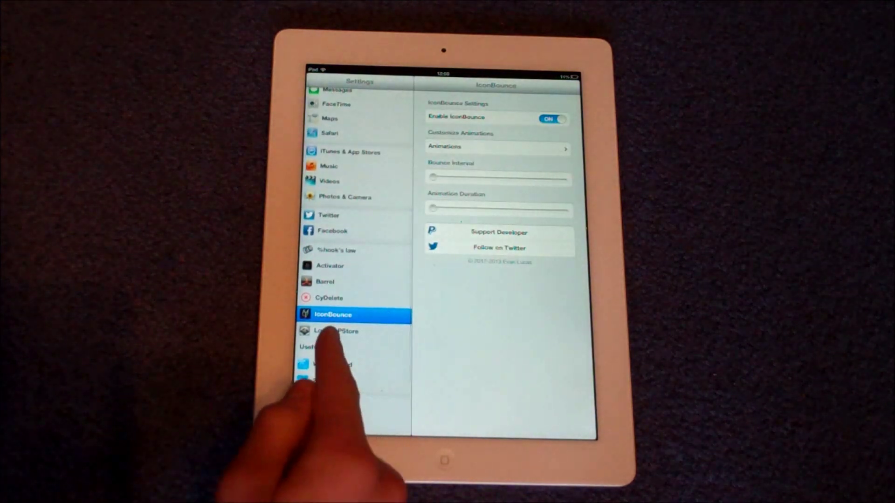